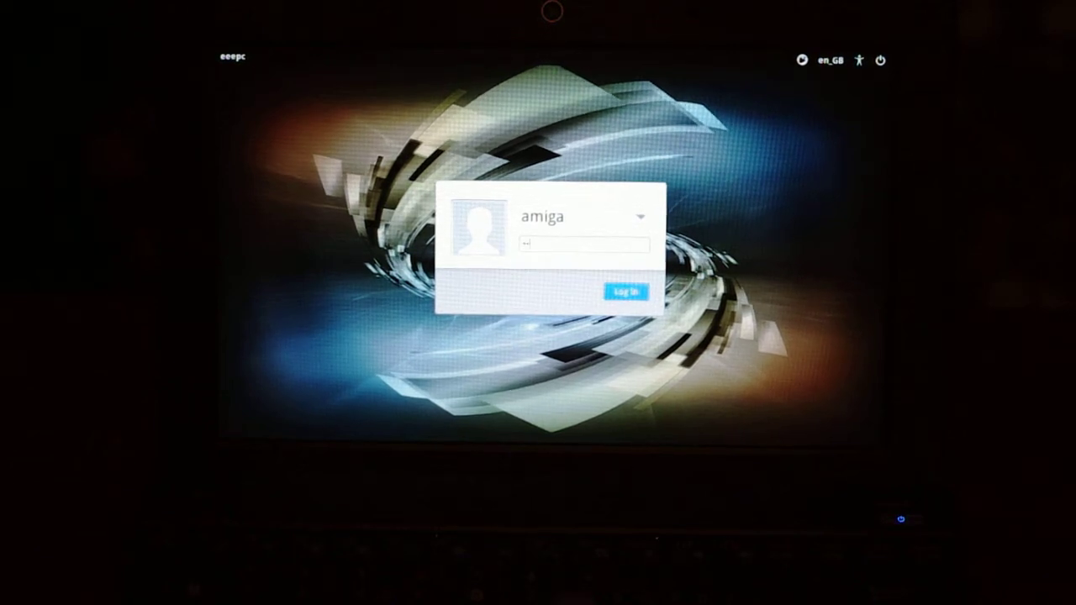
Step: Log in as amiga so FS-UAE boots to the Workbench
{"action": "left_click", "coordinate": [625, 292]}
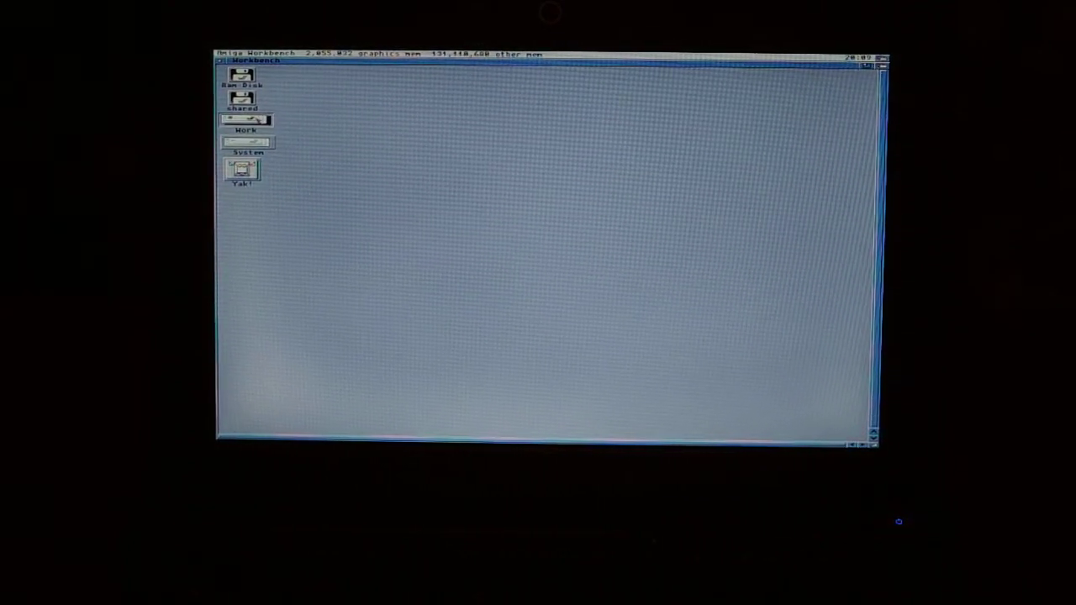
Step: Open Work, then the IBrowse drawer, and launch IBrowse
{"action": "double_click", "coordinate": [246, 131]}
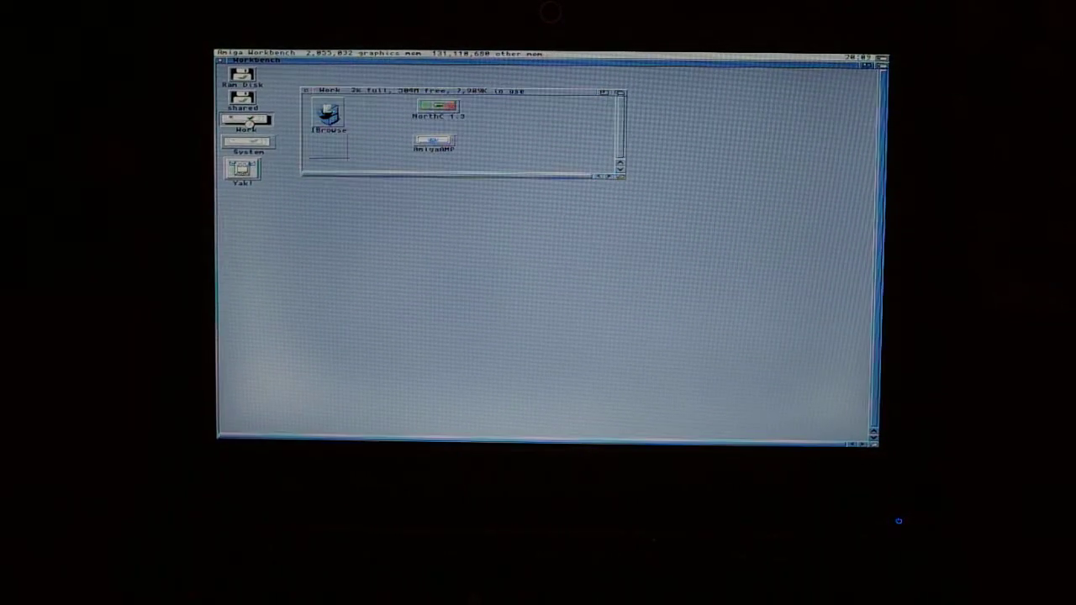
{"action": "double_click", "coordinate": [327, 117]}
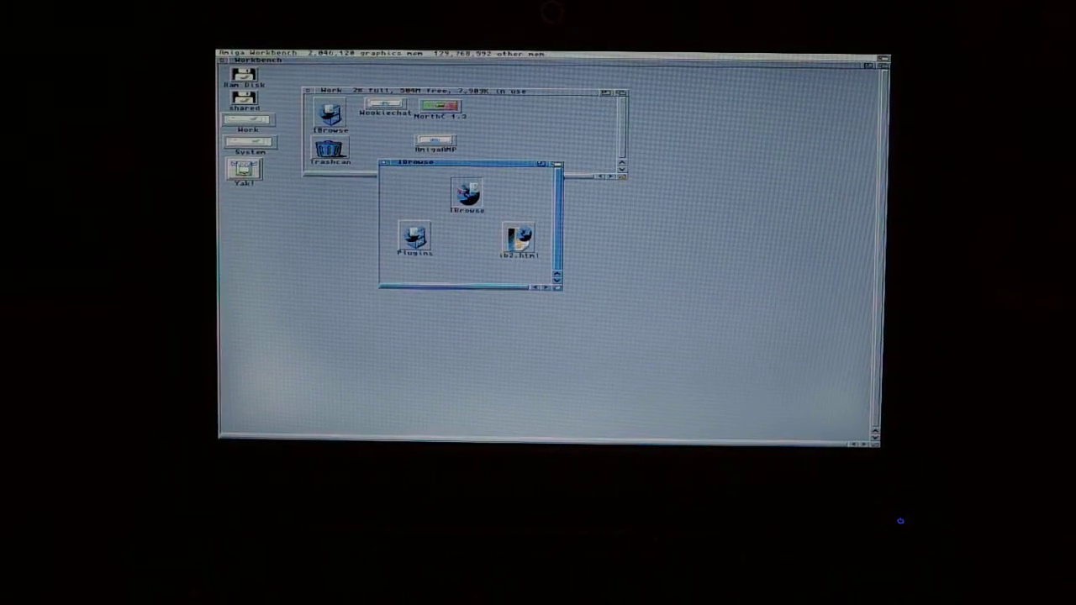
{"action": "double_click", "coordinate": [466, 192]}
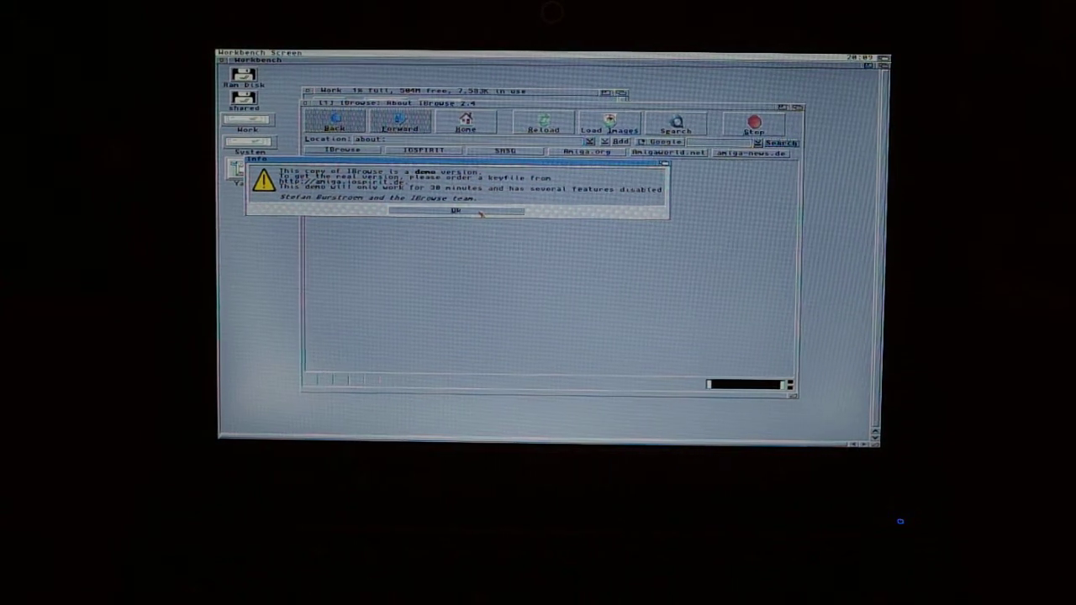
Step: Dismiss the IBrowse demo-version notice with OK
{"action": "left_click", "coordinate": [454, 210]}
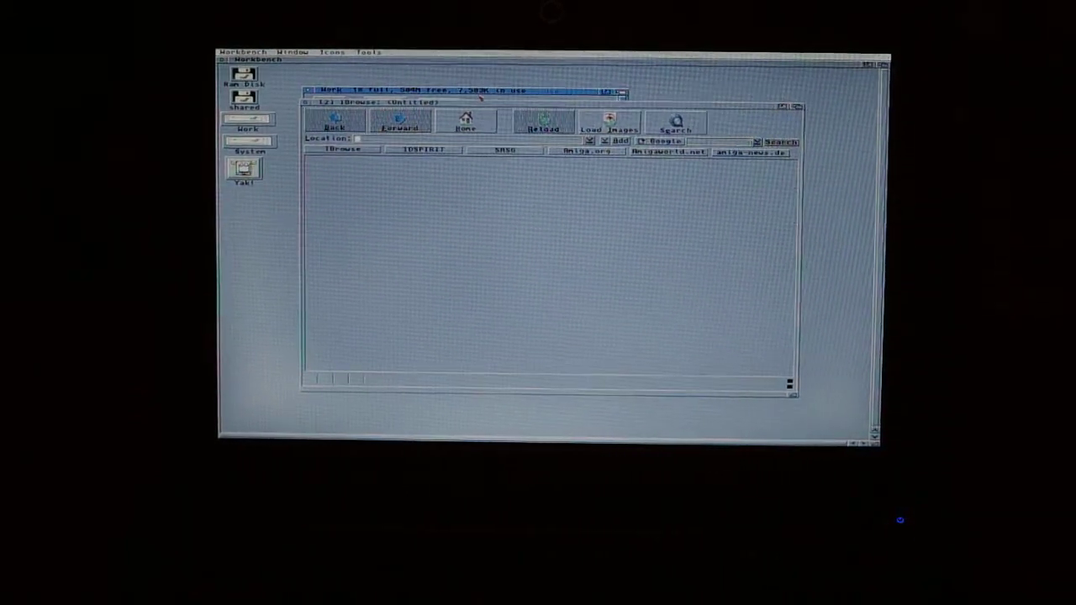
{"action": "left_click", "coordinate": [366, 51]}
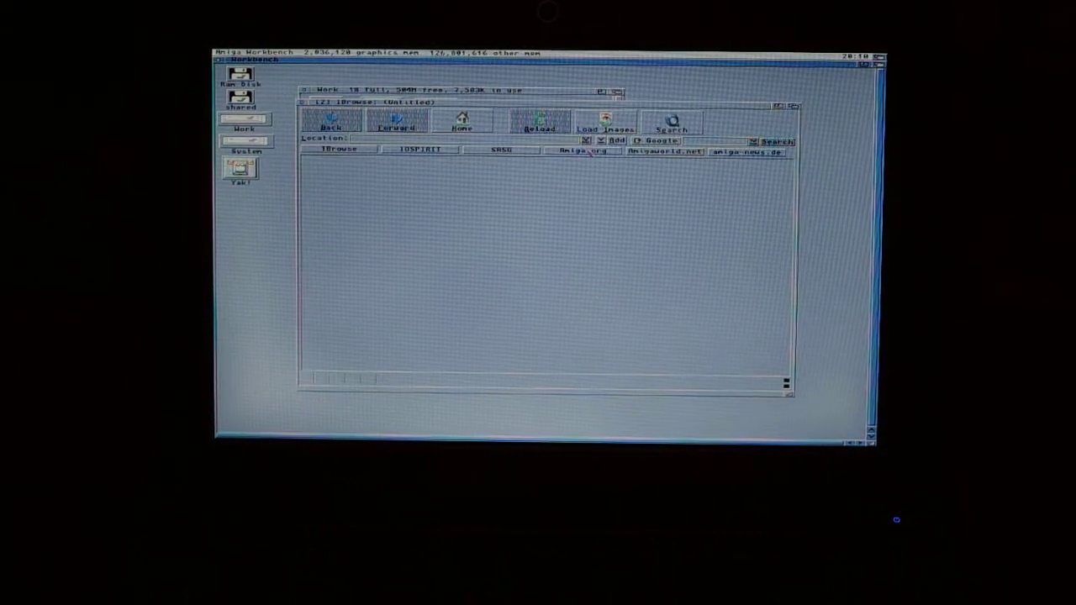
Step: Load the Amiga.org homepage from the IBrowse hotlist toolbar
{"action": "left_click", "coordinate": [581, 149]}
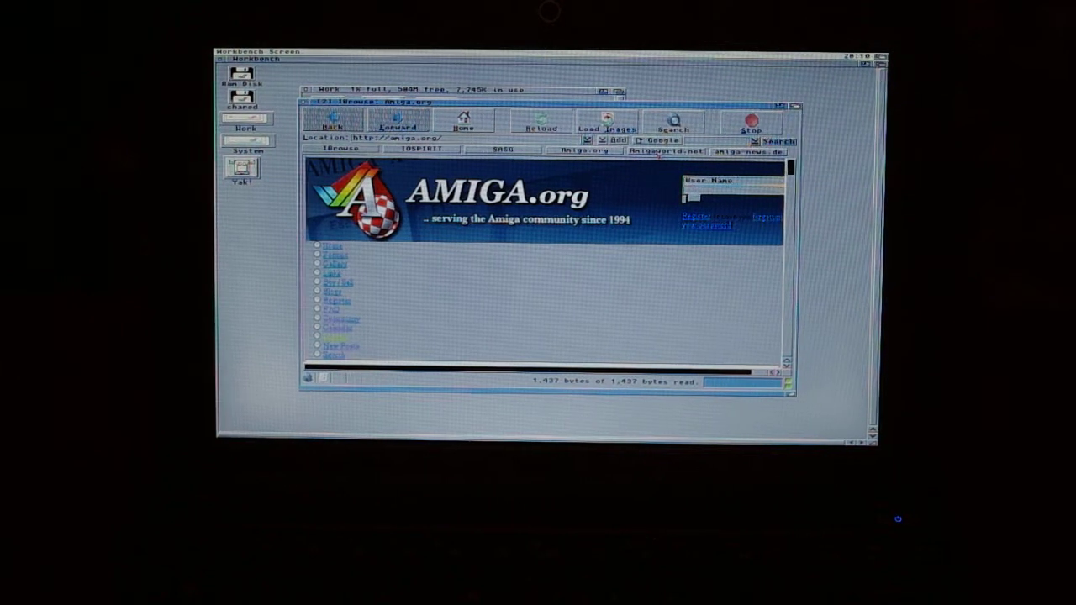
{"action": "left_click", "coordinate": [666, 151]}
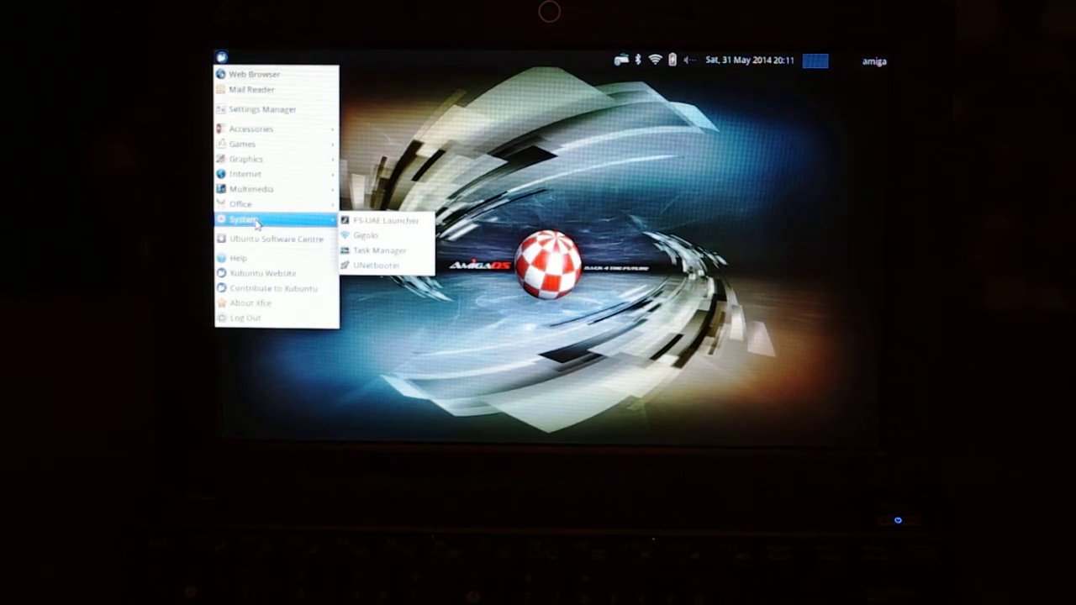
{"action": "mouse_move", "coordinate": [263, 109]}
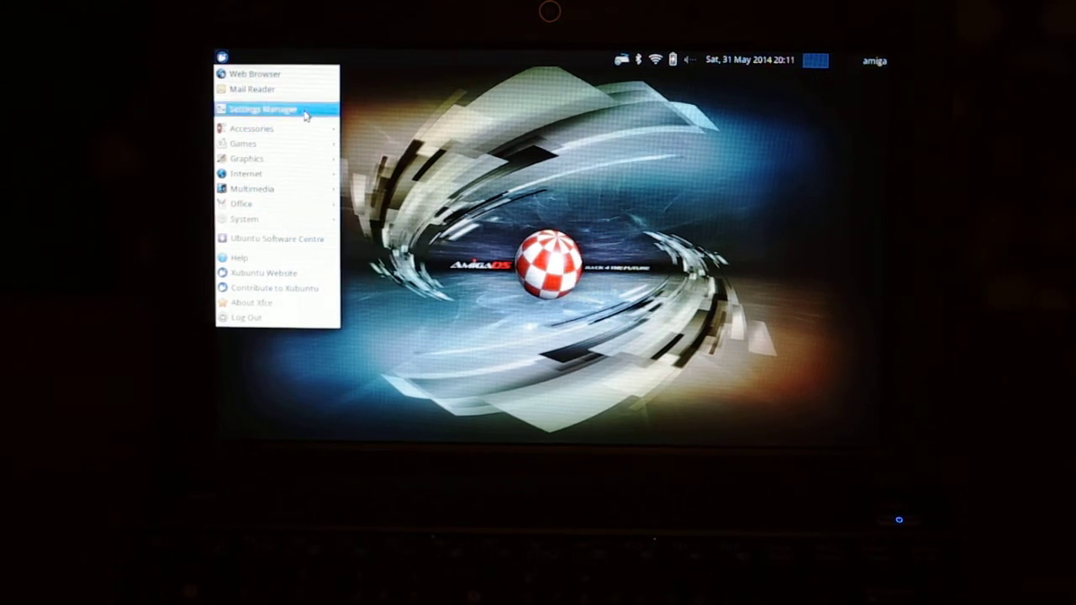
Step: Open Settings Manager and scroll to Session and Startup
{"action": "left_click", "coordinate": [264, 108]}
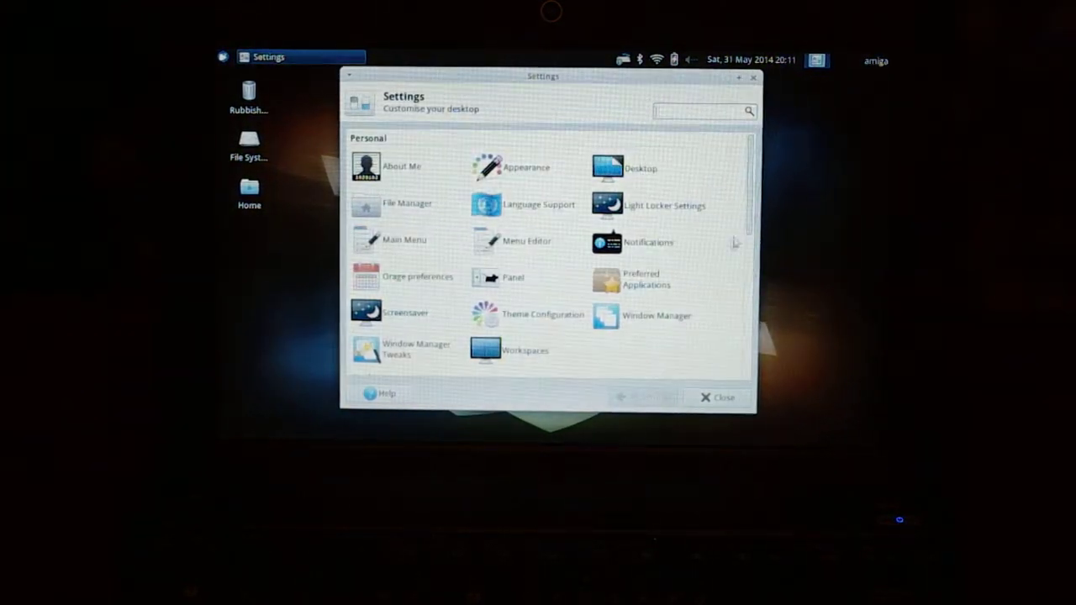
{"action": "scroll", "scroll_direction": "down", "scroll_amount": 3}
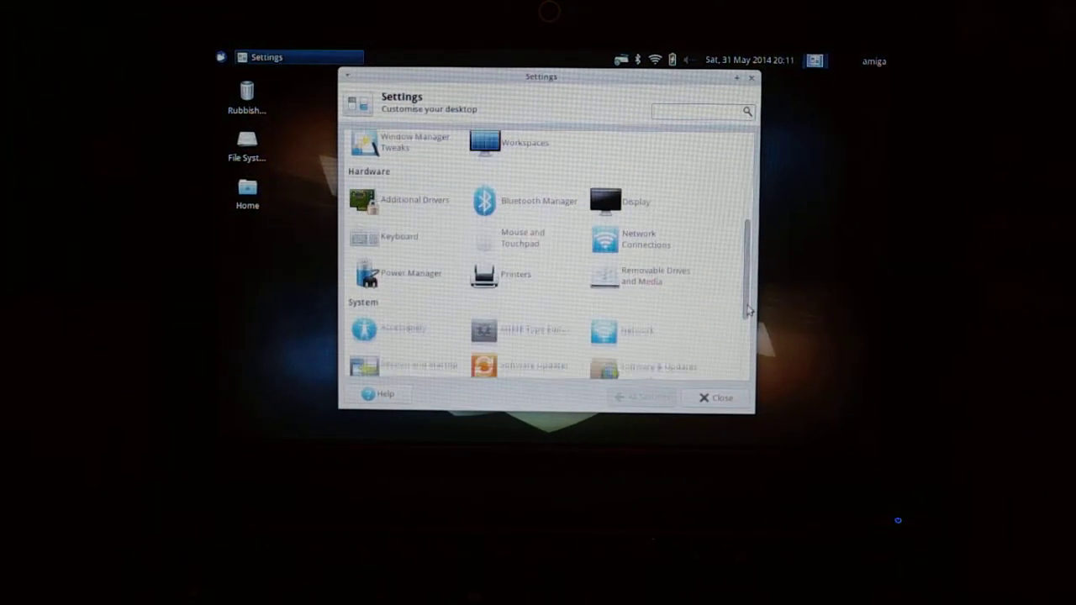
{"action": "scroll", "scroll_direction": "down", "scroll_amount": 3}
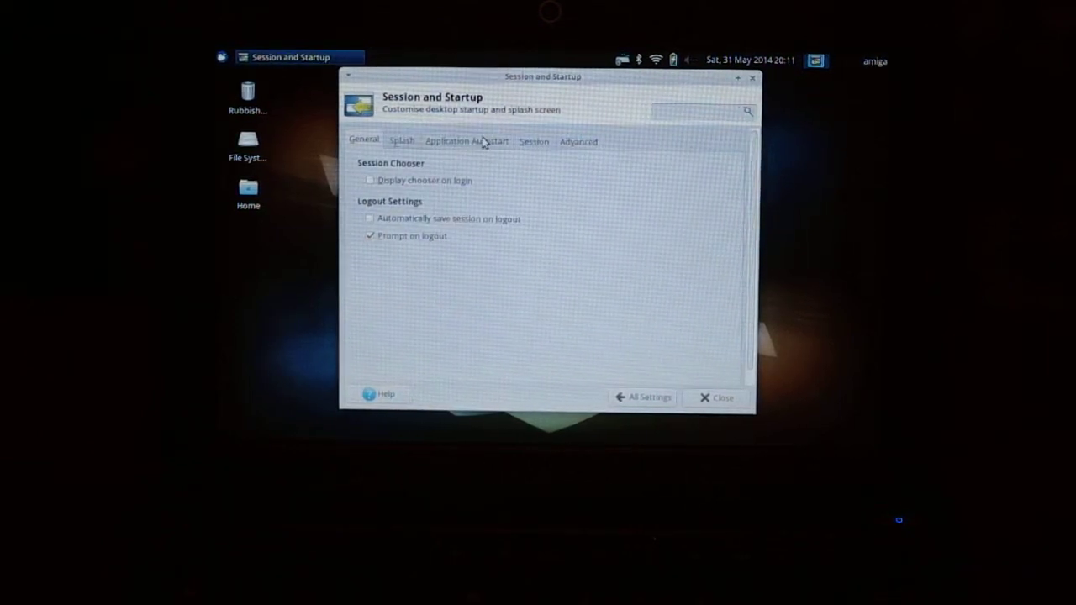
Step: Enable FS-UAE in Application Autostart and close Session and Startup
{"action": "left_click", "coordinate": [466, 140]}
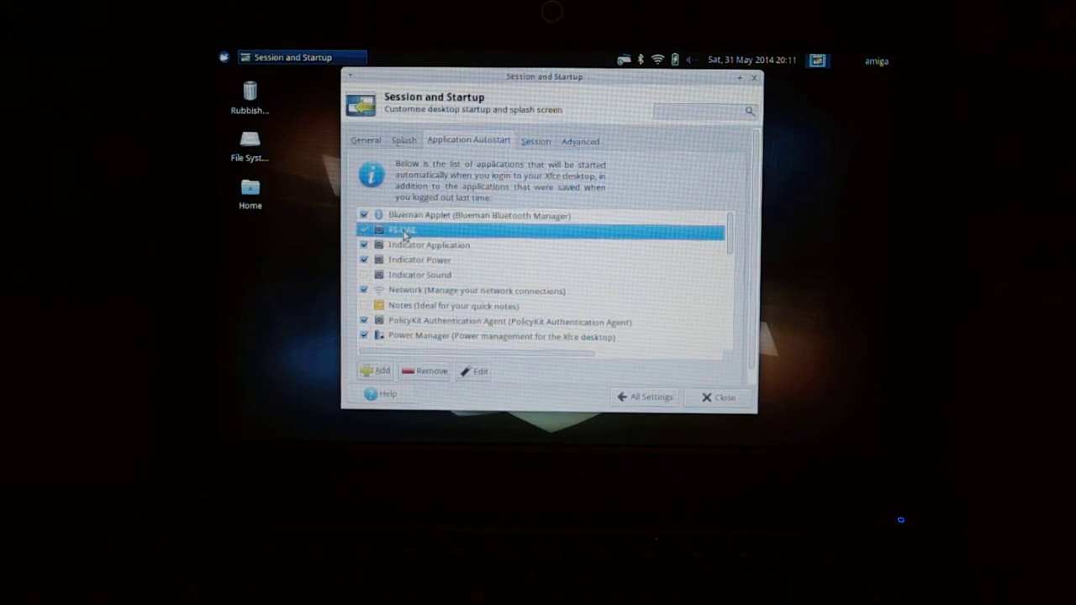
{"action": "mouse_move", "coordinate": [673, 155]}
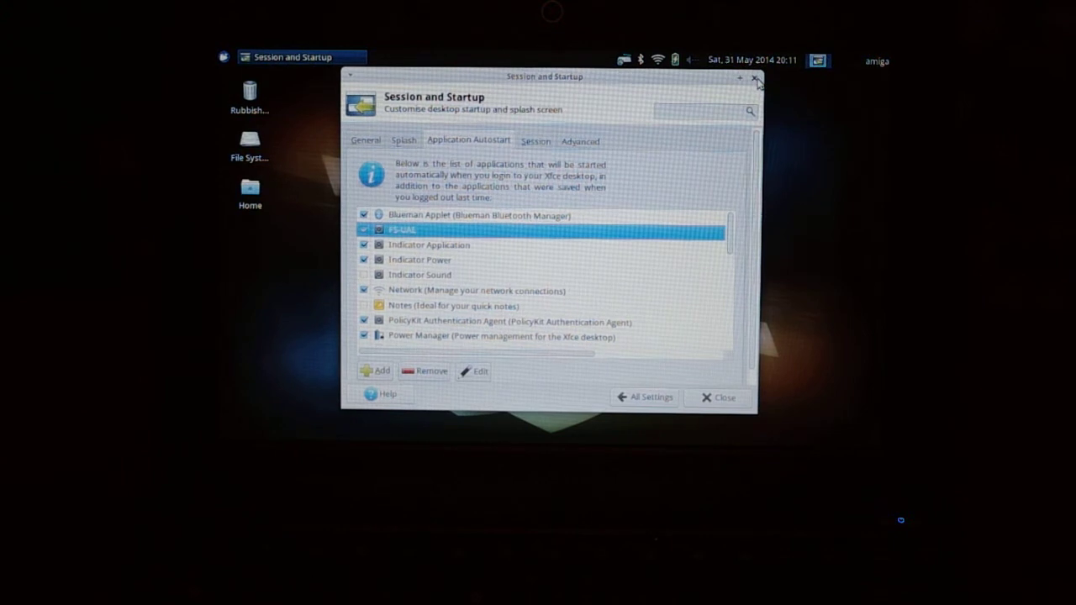
{"action": "left_click", "coordinate": [755, 78]}
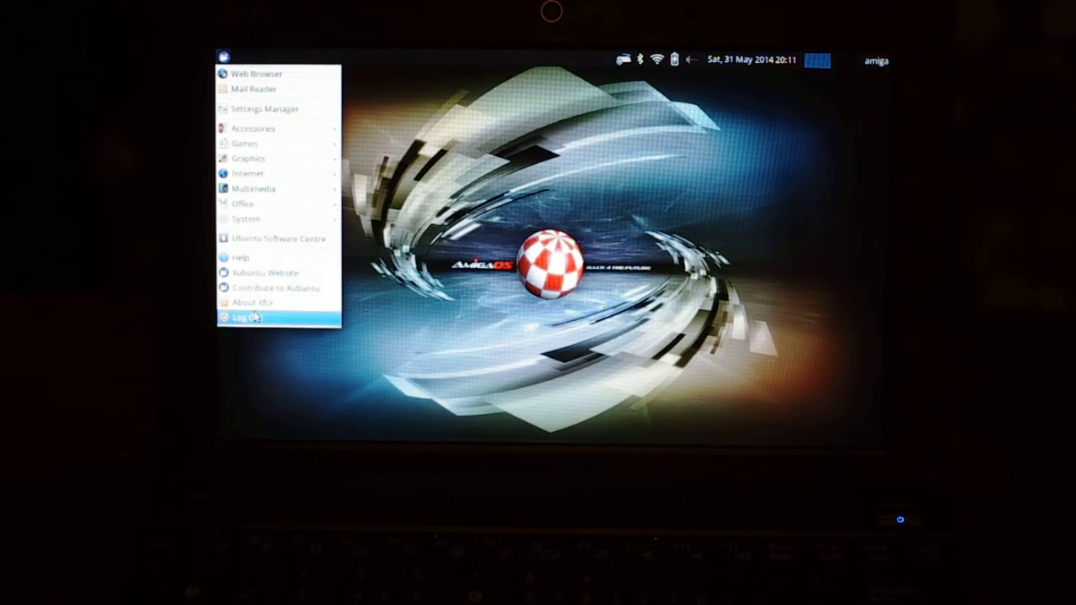
{"action": "mouse_move", "coordinate": [252, 301]}
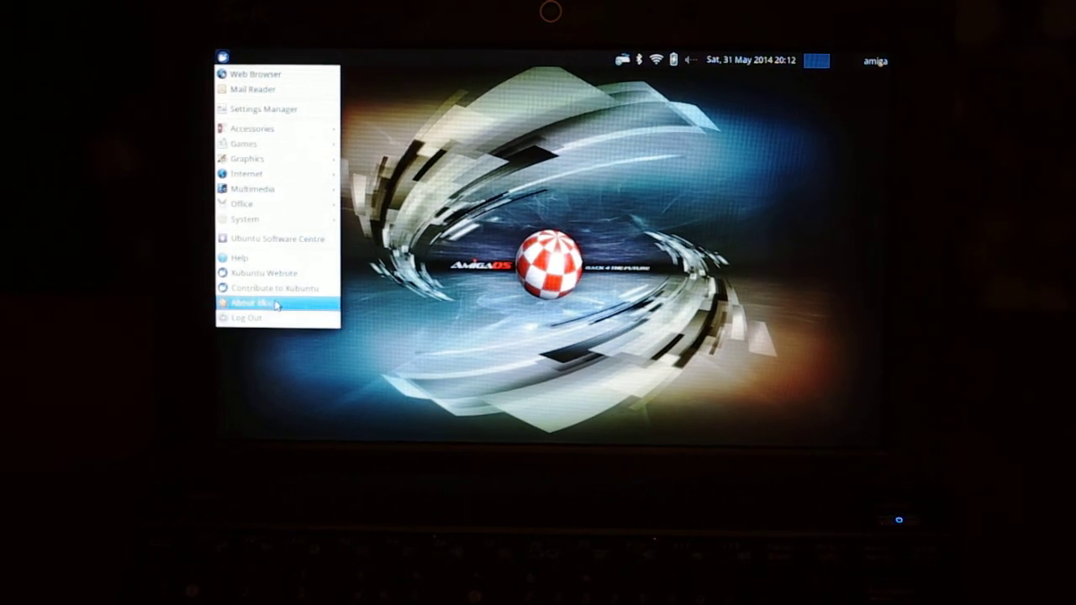
Step: Choose Log Out from the applications menu to show the session options
{"action": "left_click", "coordinate": [246, 317]}
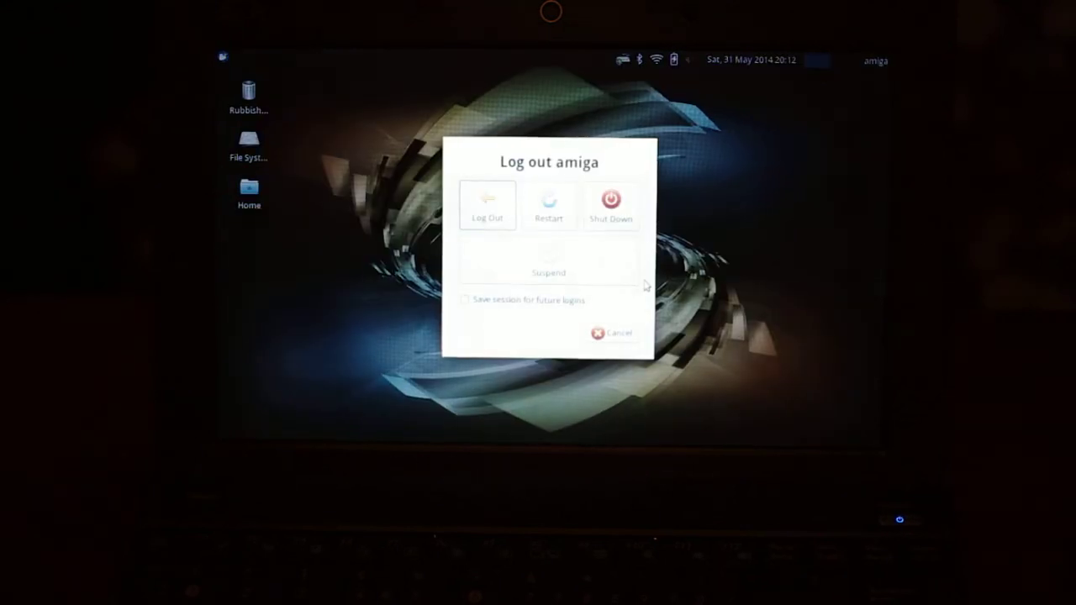